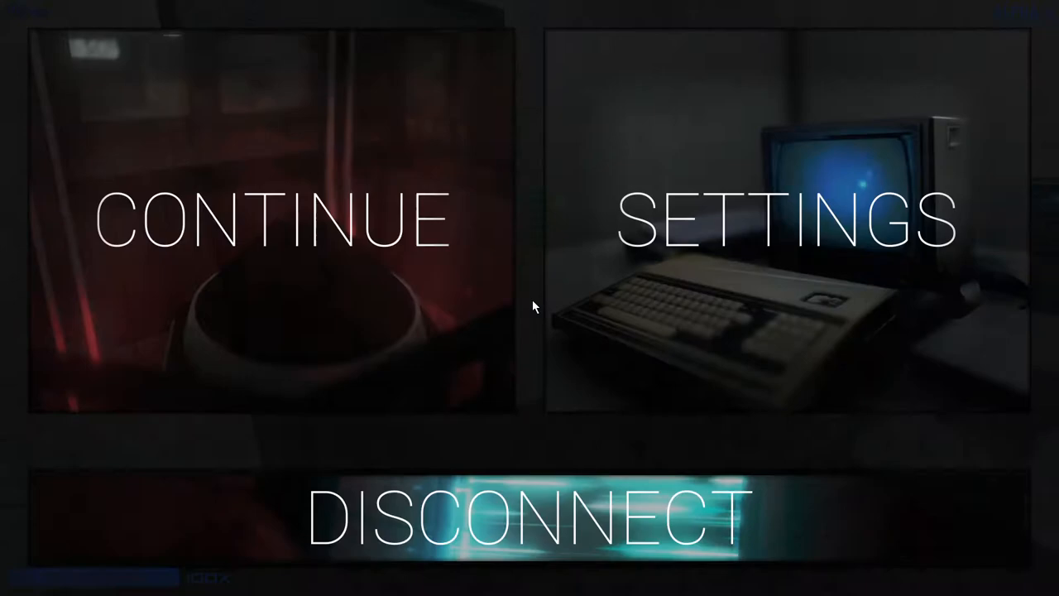
Review the quick settings sliders unchanged and resume playing in the facility.
{"action": "left_click", "coordinate": [786, 220]}
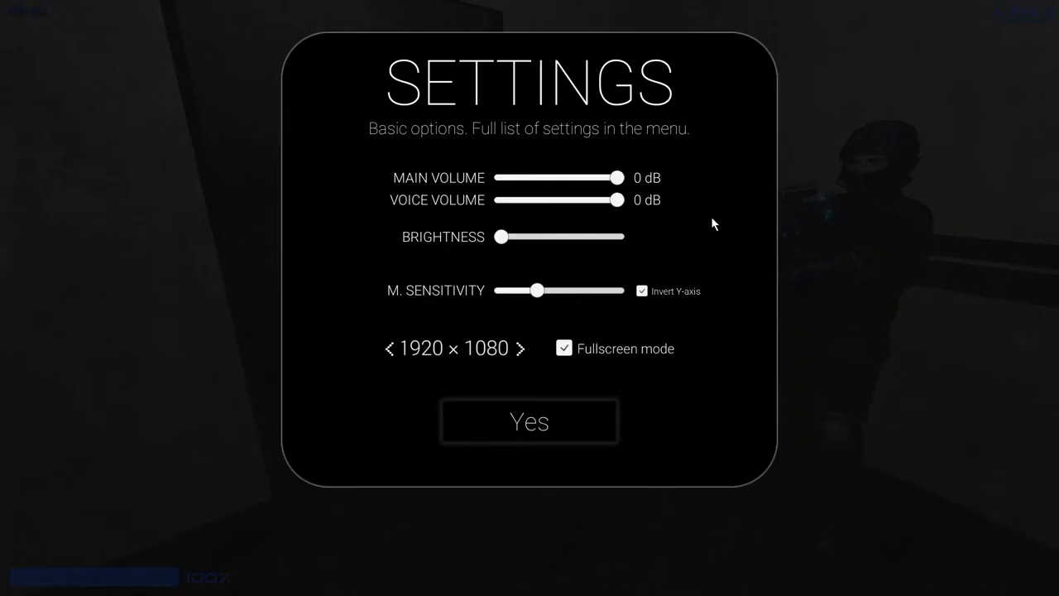
{"action": "left_click", "coordinate": [529, 421]}
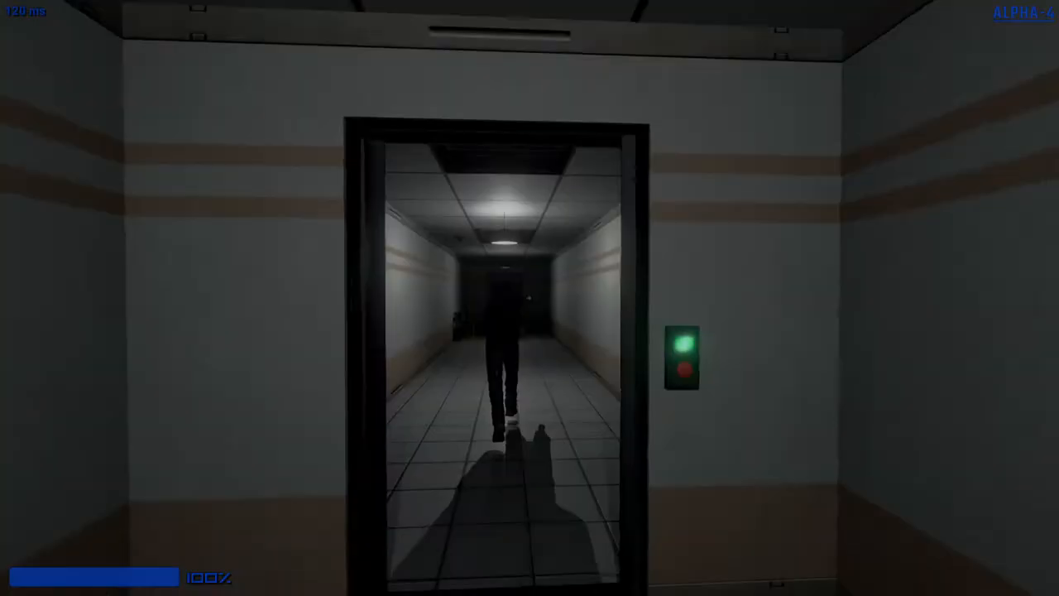
Walk forward through the corridor into the larger tiled room.
{"action": "key", "text": "w"}
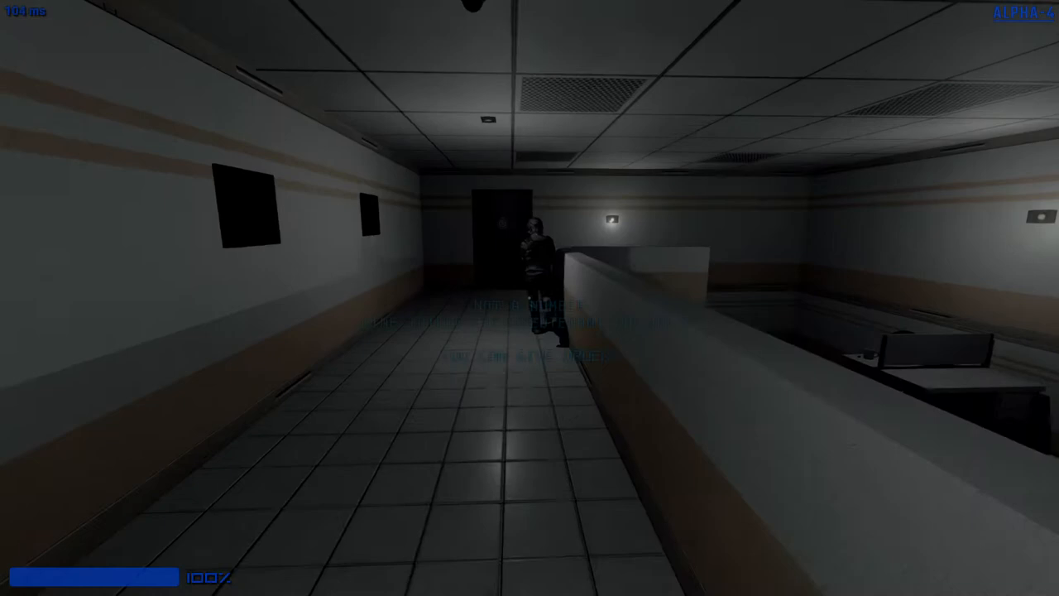
{"action": "key", "text": "w"}
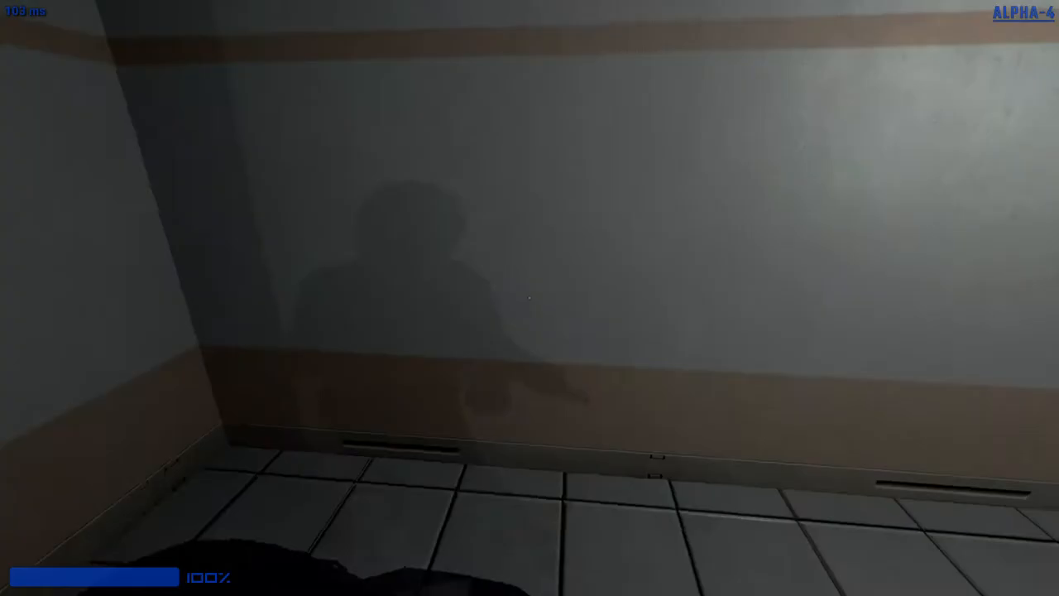
{"action": "mouse_move", "coordinate": [530, 298]}
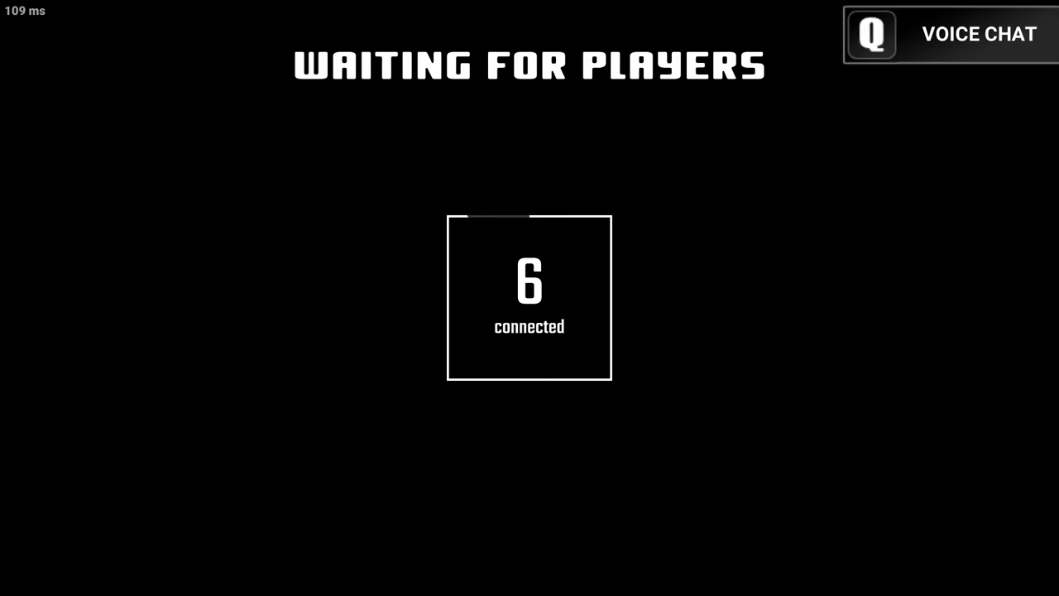
Mute other players by setting Voice Volume to -80 dB and accept it.
{"action": "key", "text": "Escape"}
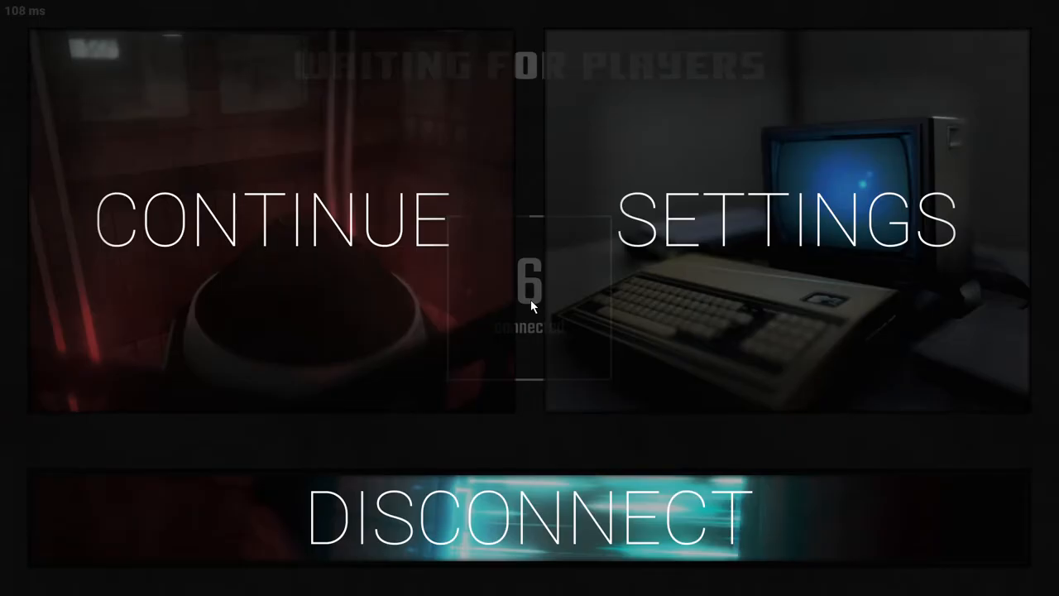
{"action": "left_click", "coordinate": [787, 220]}
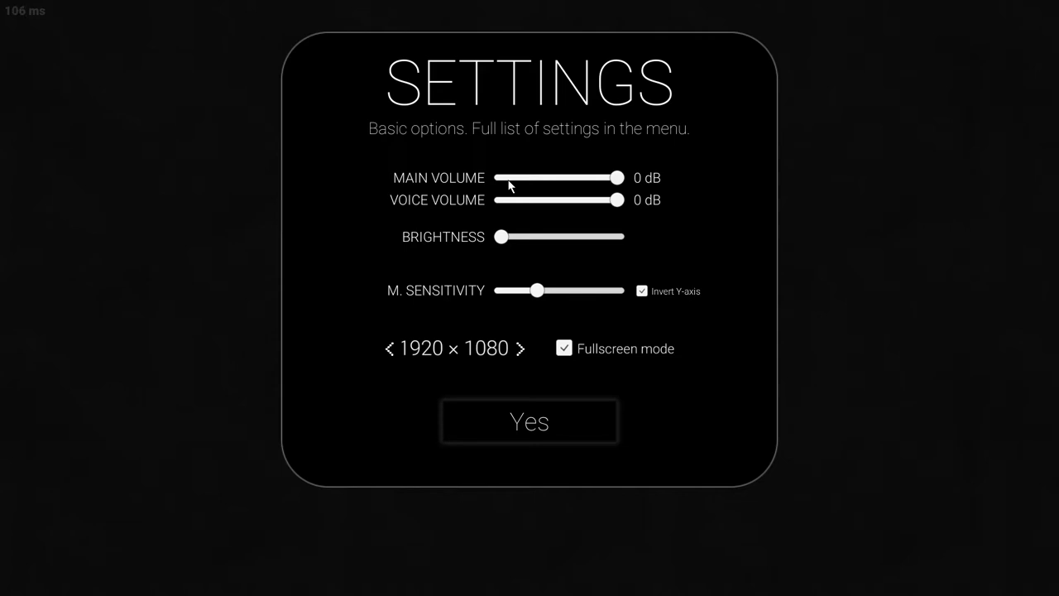
{"action": "left_click_drag", "start_coordinate": [616, 199], "coordinate": [500, 200]}
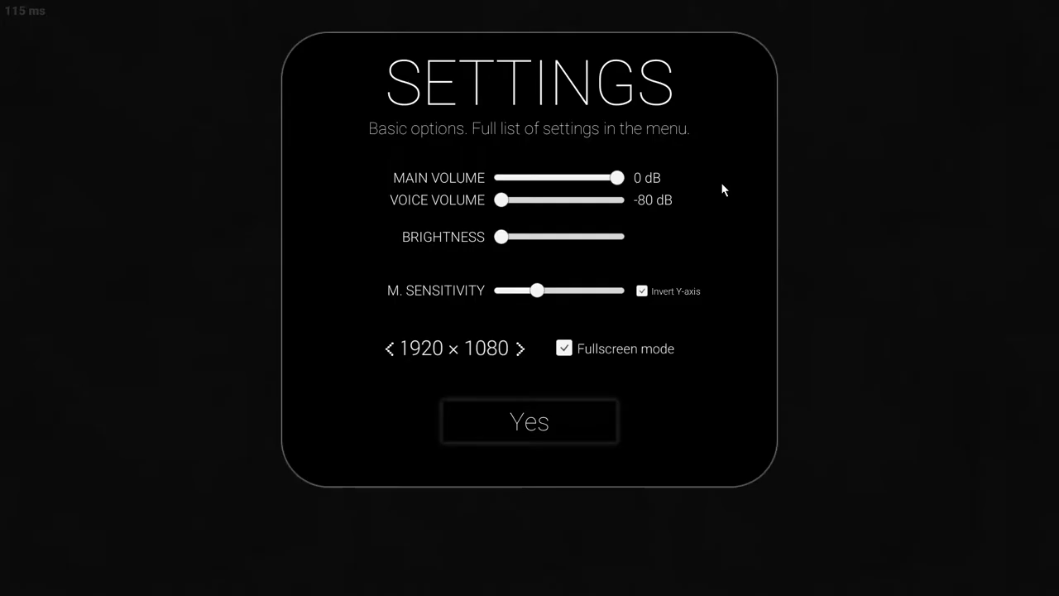
{"action": "left_click", "coordinate": [529, 422]}
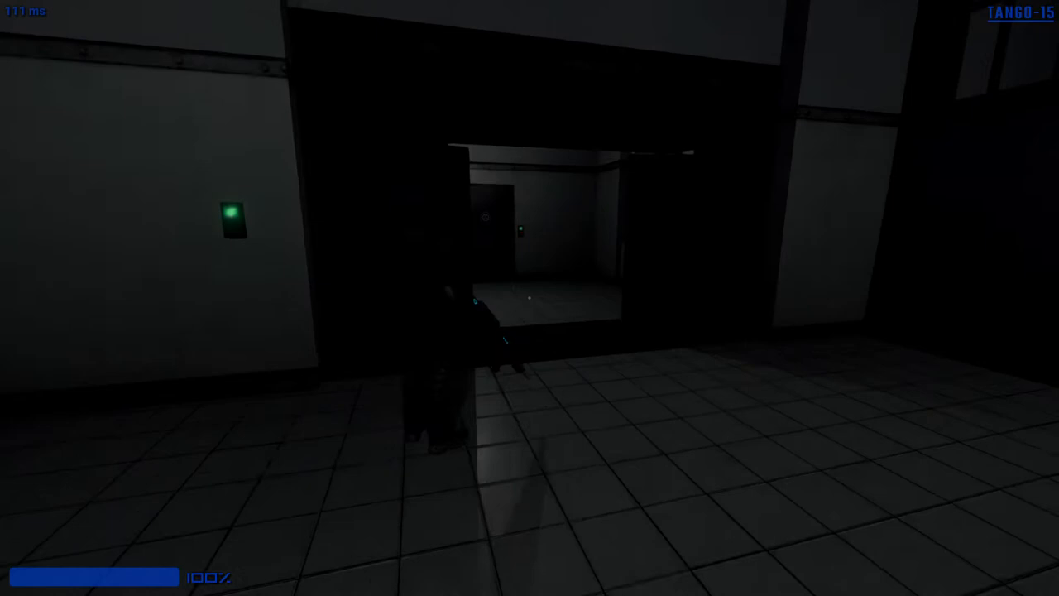
Move forward through the facility corridors as TANGO-15.
{"action": "key", "text": "w"}
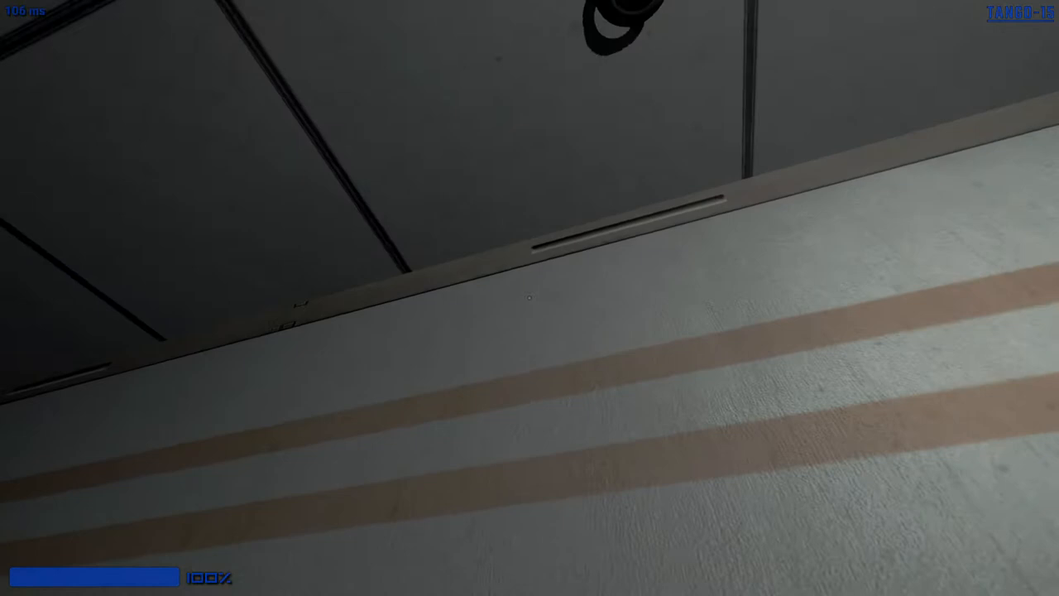
{"action": "mouse_move", "coordinate": [529, 298]}
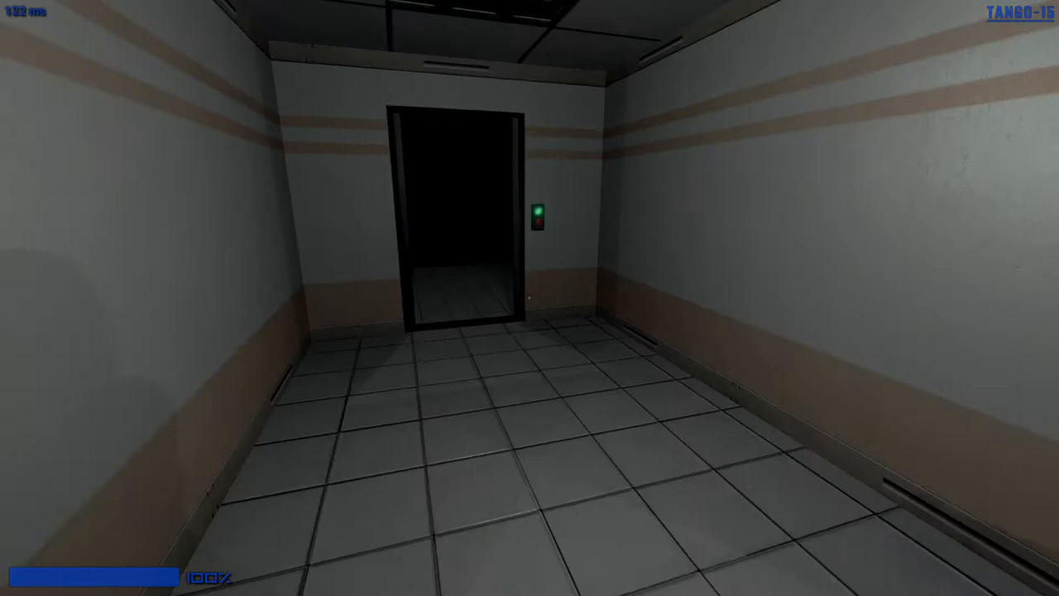
Walk down the dim corridor to the elevator with the green call light.
{"action": "key", "text": "w"}
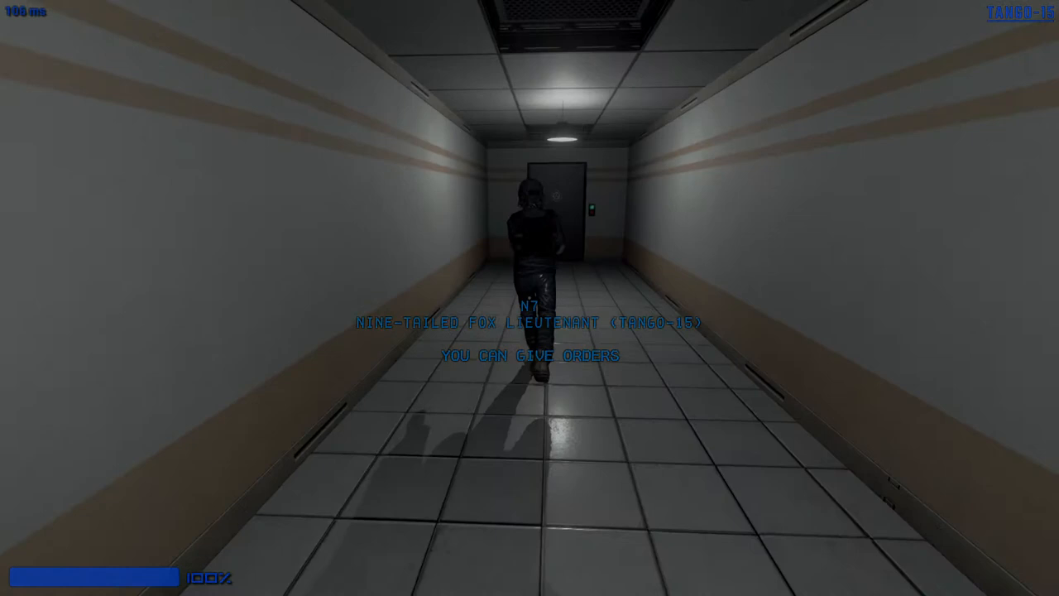
{"action": "mouse_move", "coordinate": [331, 298]}
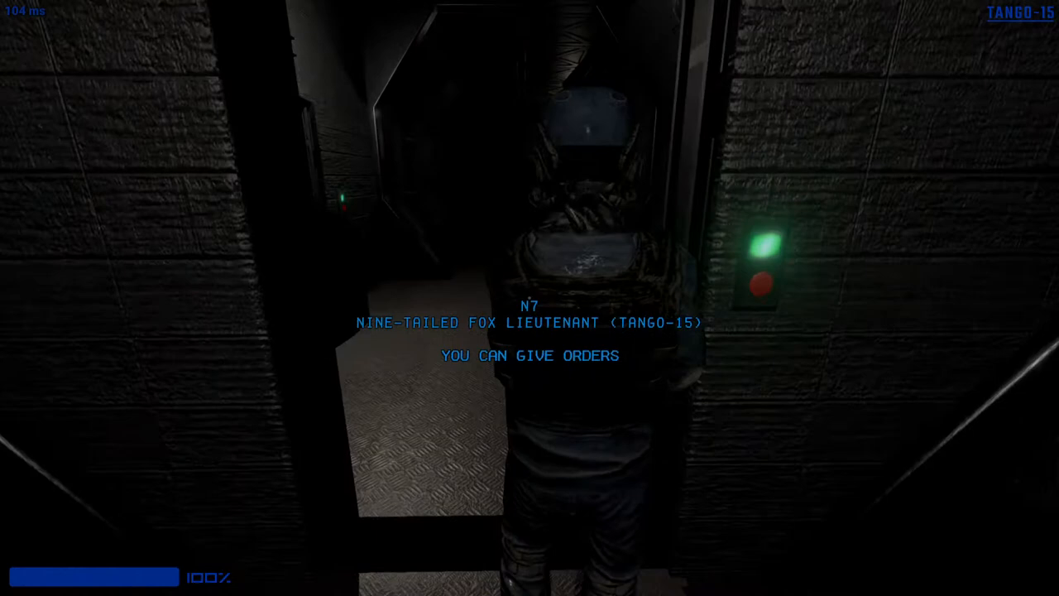
{"action": "mouse_move", "coordinate": [530, 298]}
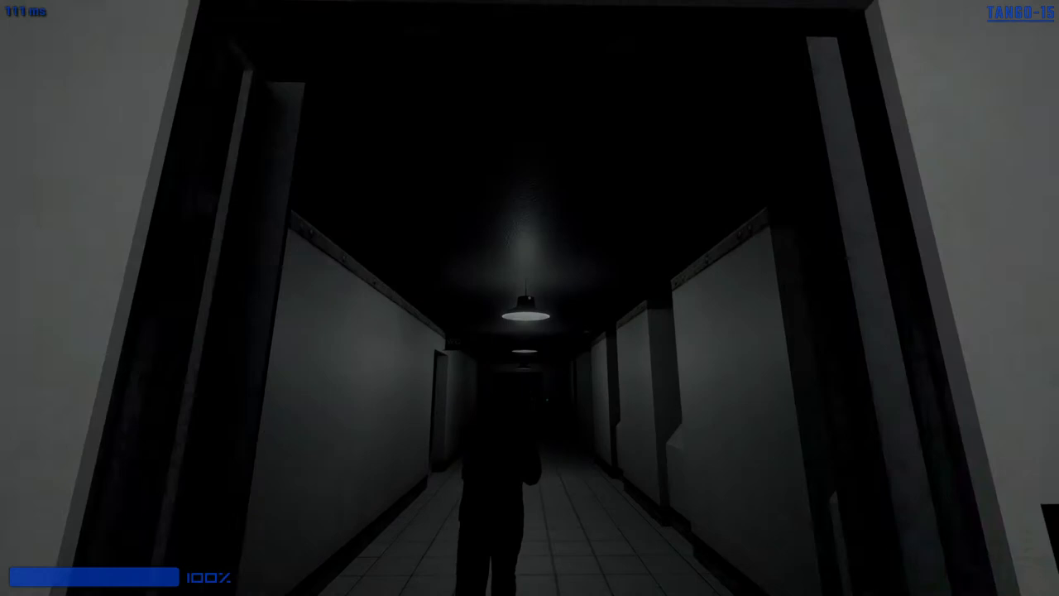
{"action": "key", "text": "w"}
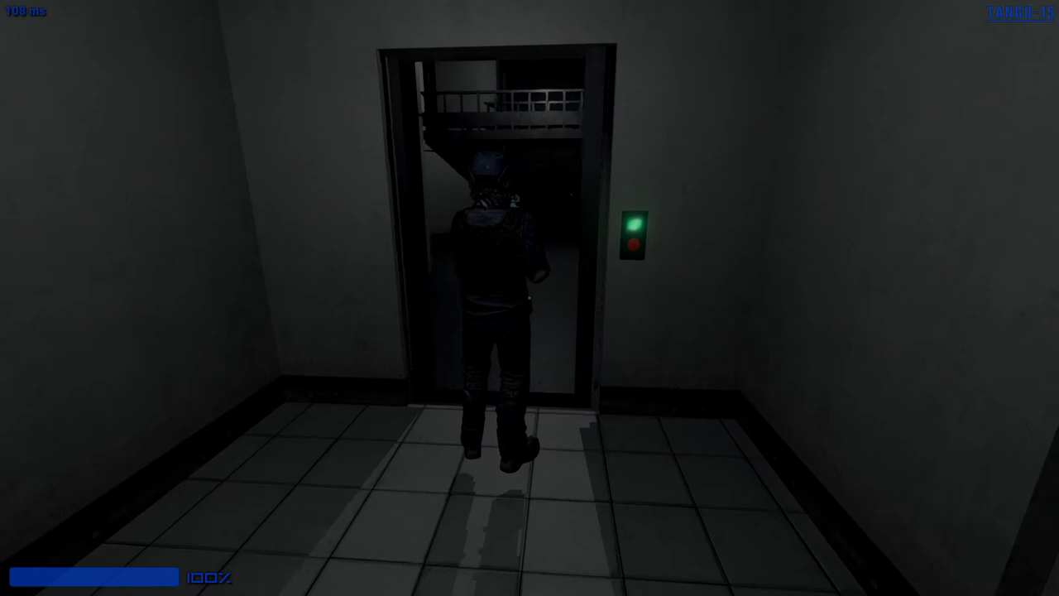
Ride the elevator and walk up to the keycard-holding scientist in the corridor.
{"action": "key", "text": "w"}
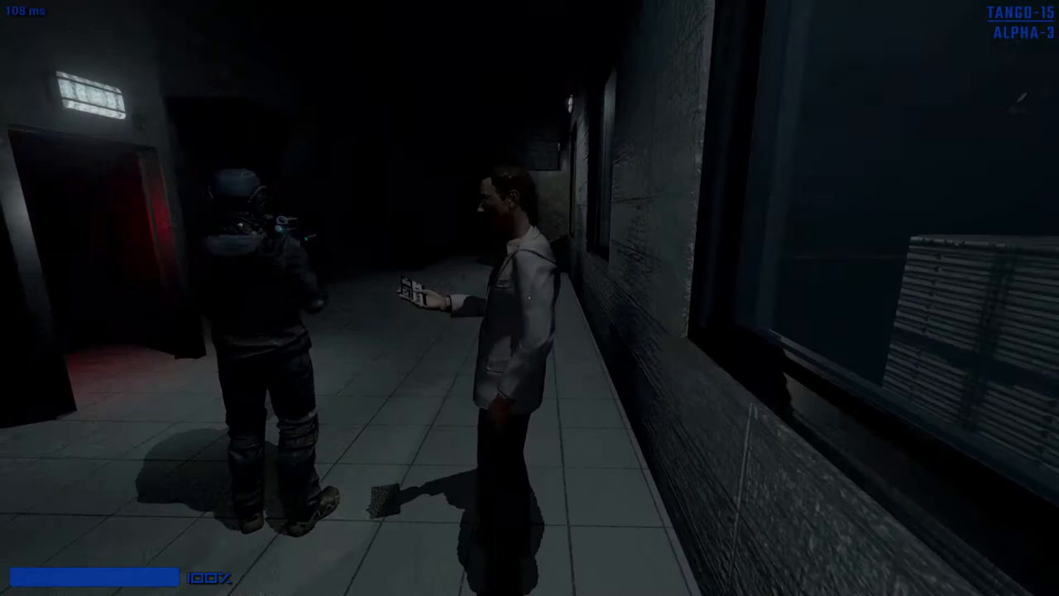
{"action": "mouse_move", "coordinate": [530, 298]}
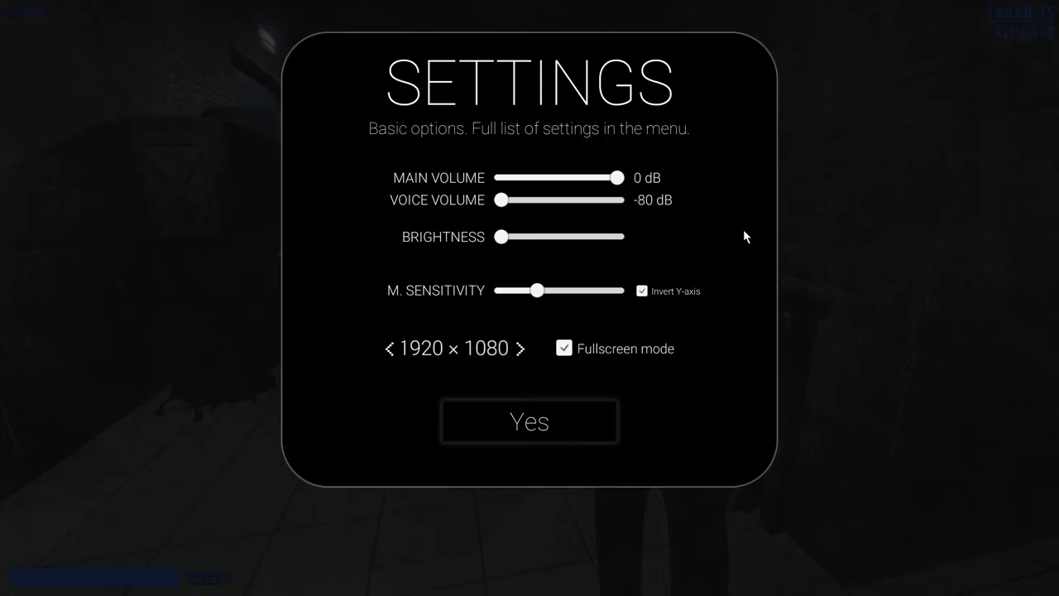
Restore Voice Volume to 0 dB and return to the round.
{"action": "left_click", "coordinate": [529, 421]}
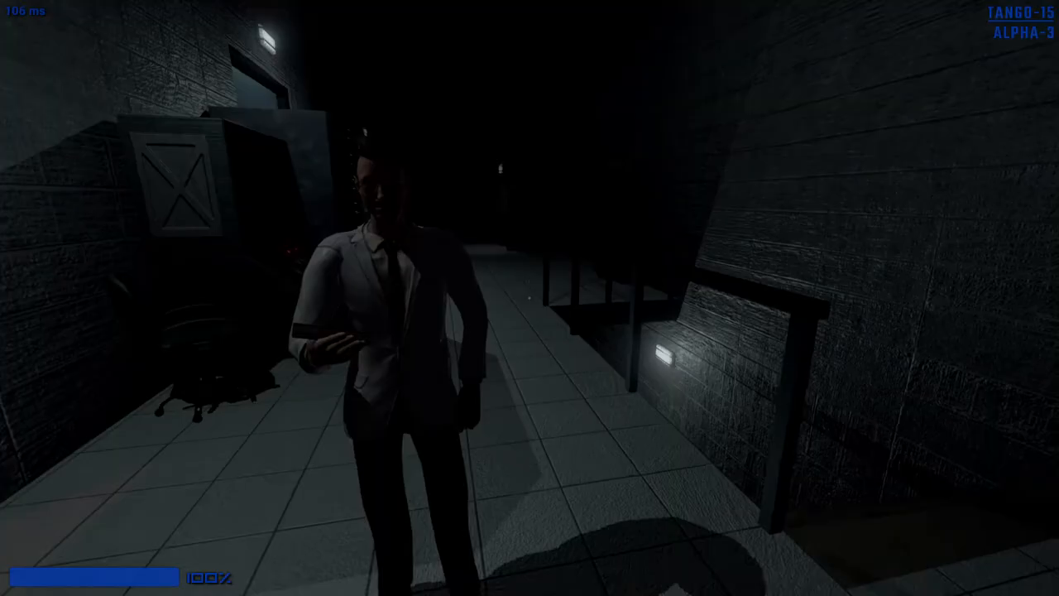
{"action": "mouse_move", "coordinate": [529, 298]}
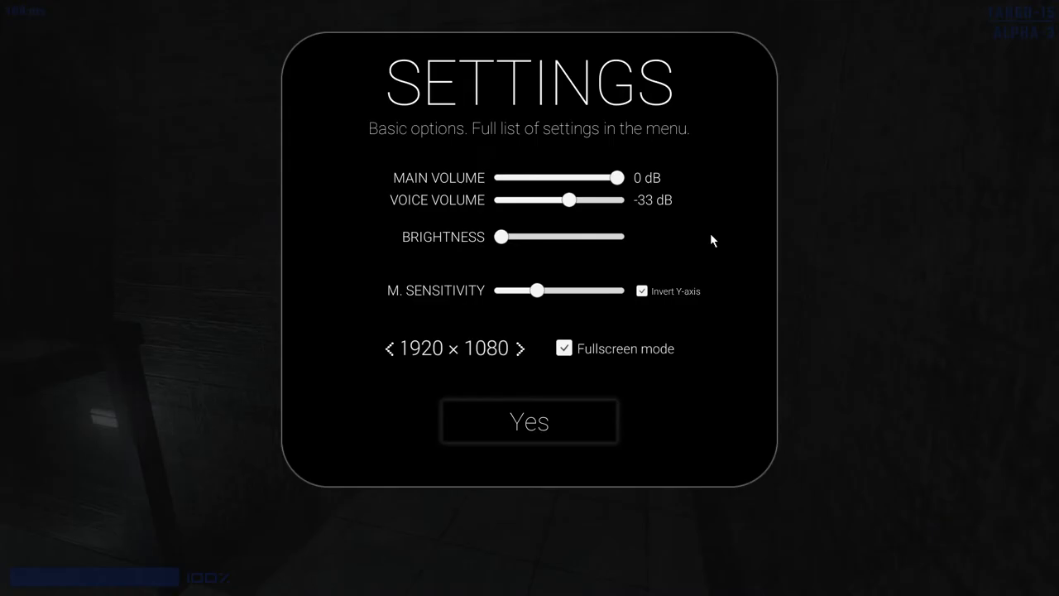
{"action": "left_click_drag", "start_coordinate": [567, 199], "coordinate": [617, 200]}
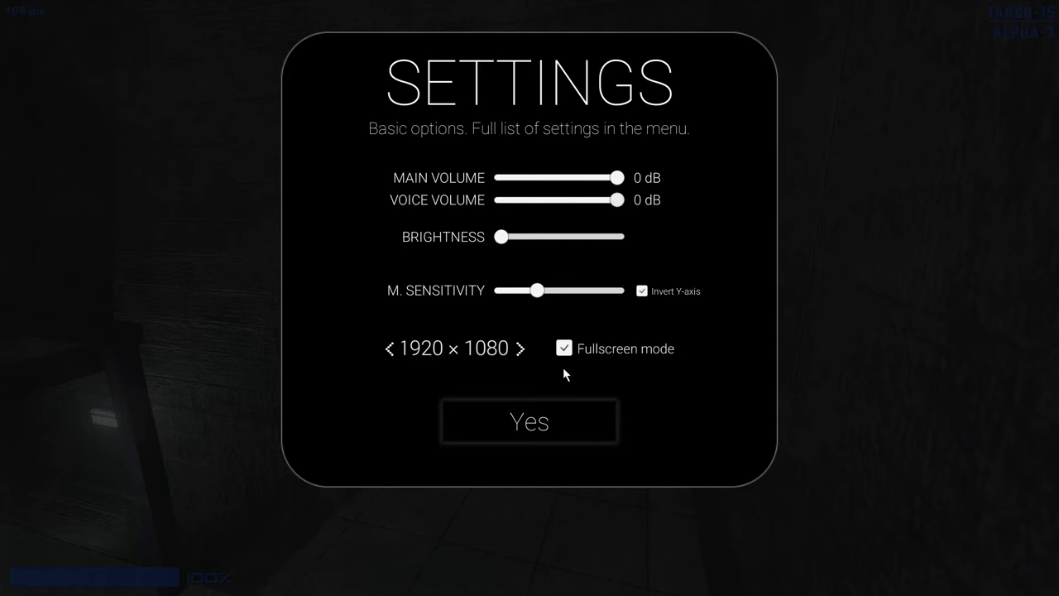
{"action": "left_click", "coordinate": [529, 421]}
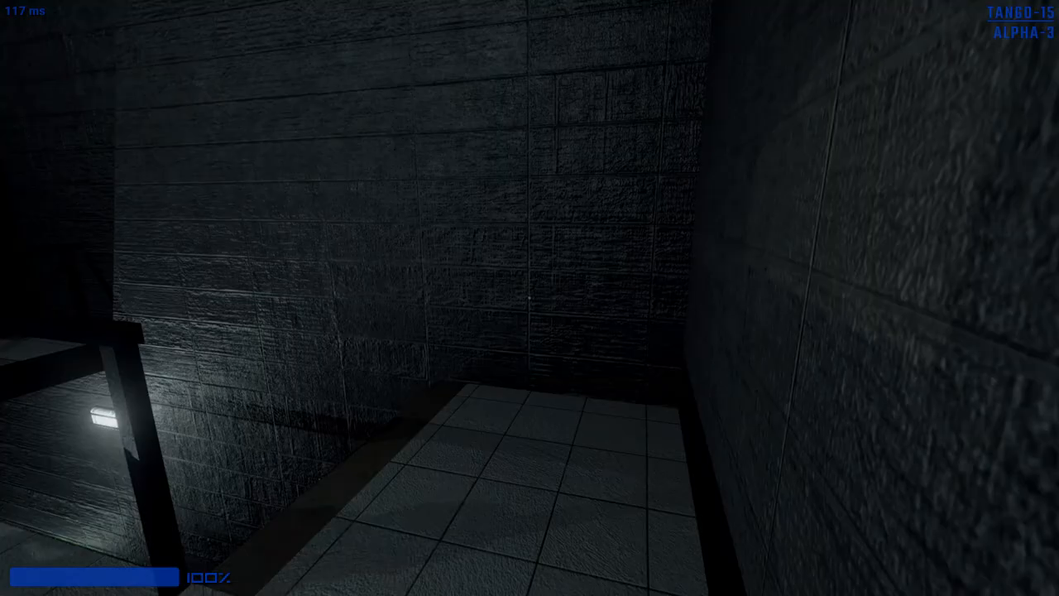
{"action": "mouse_move", "coordinate": [530, 298]}
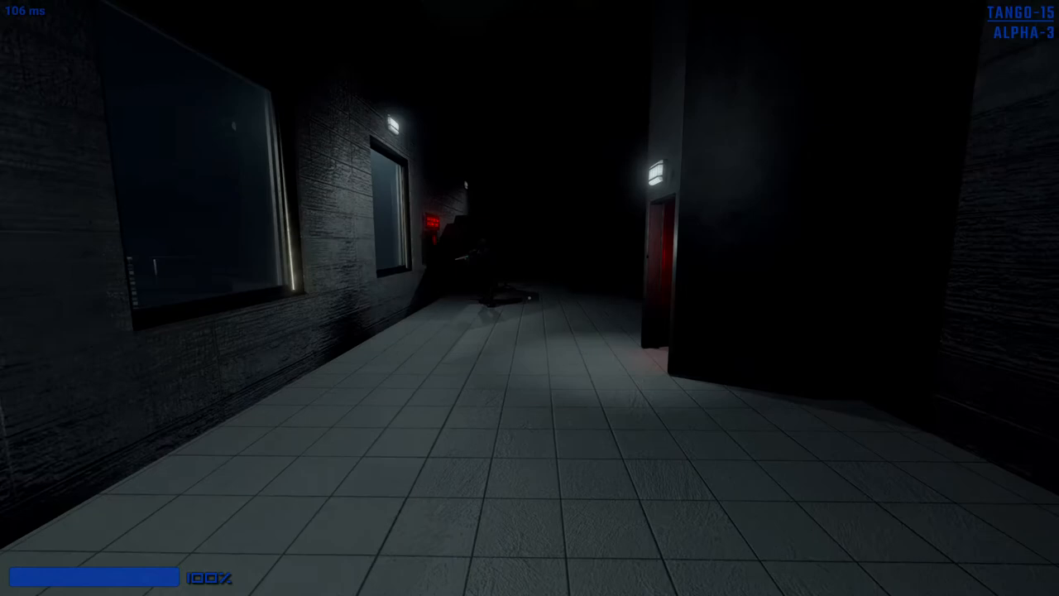
{"action": "mouse_move", "coordinate": [331, 298]}
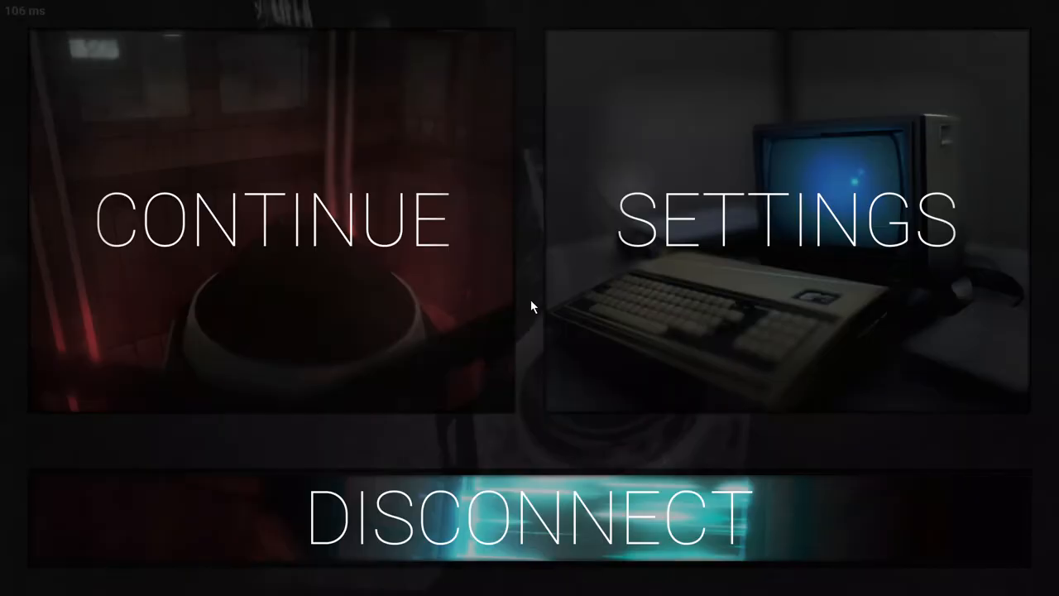
Disconnect from the server and confirm, returning to the main menu.
{"action": "left_click", "coordinate": [530, 516]}
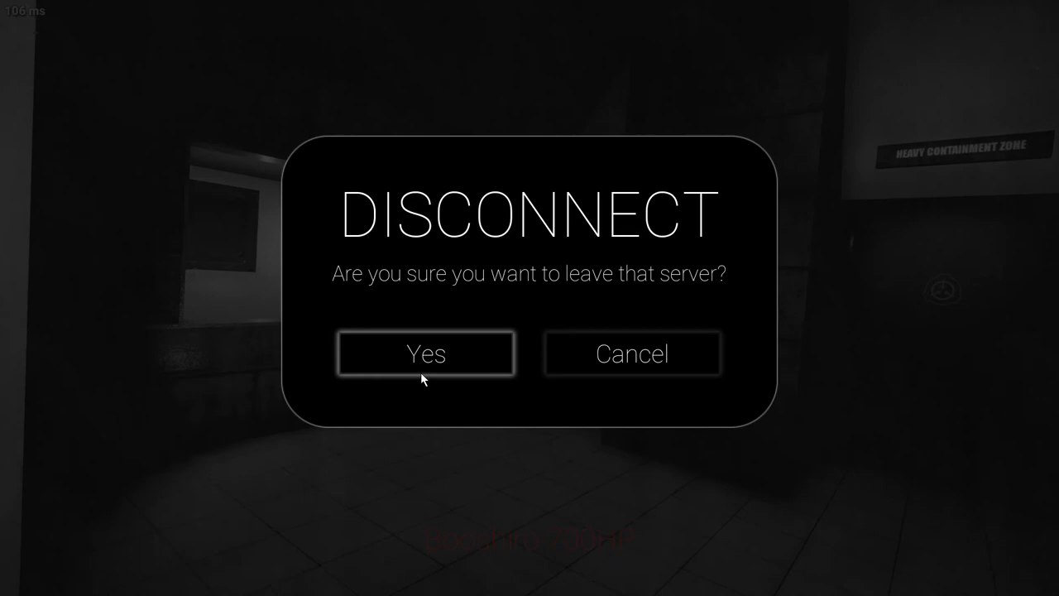
{"action": "left_click", "coordinate": [425, 353]}
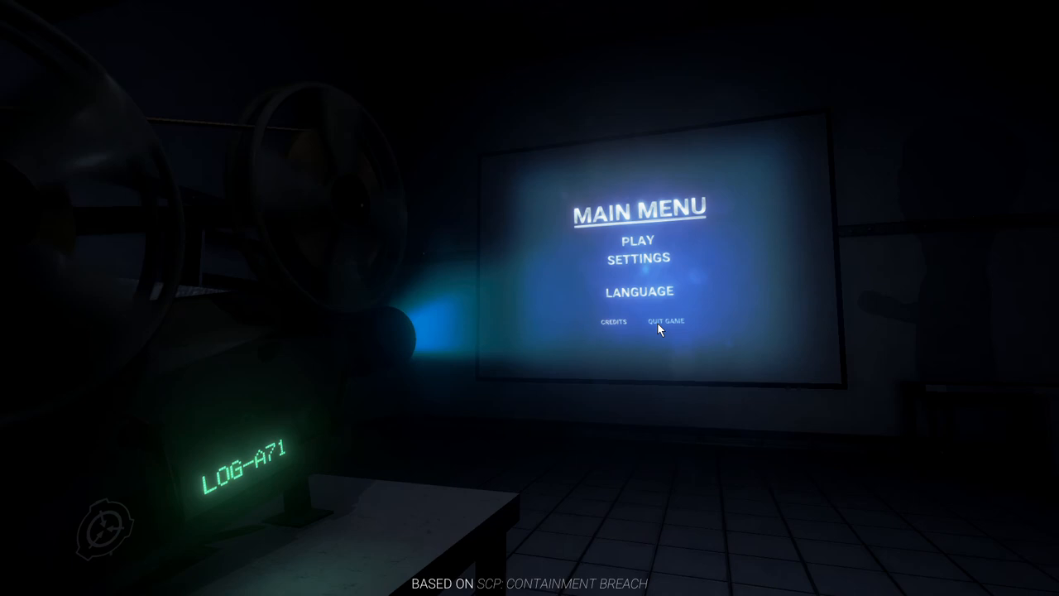
{"action": "mouse_move", "coordinate": [685, 289]}
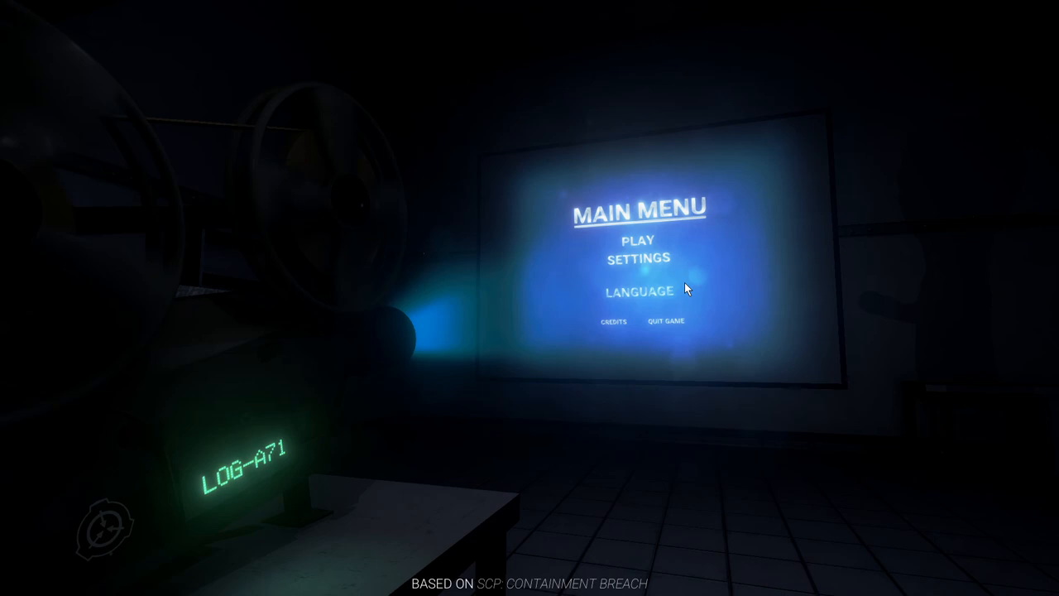